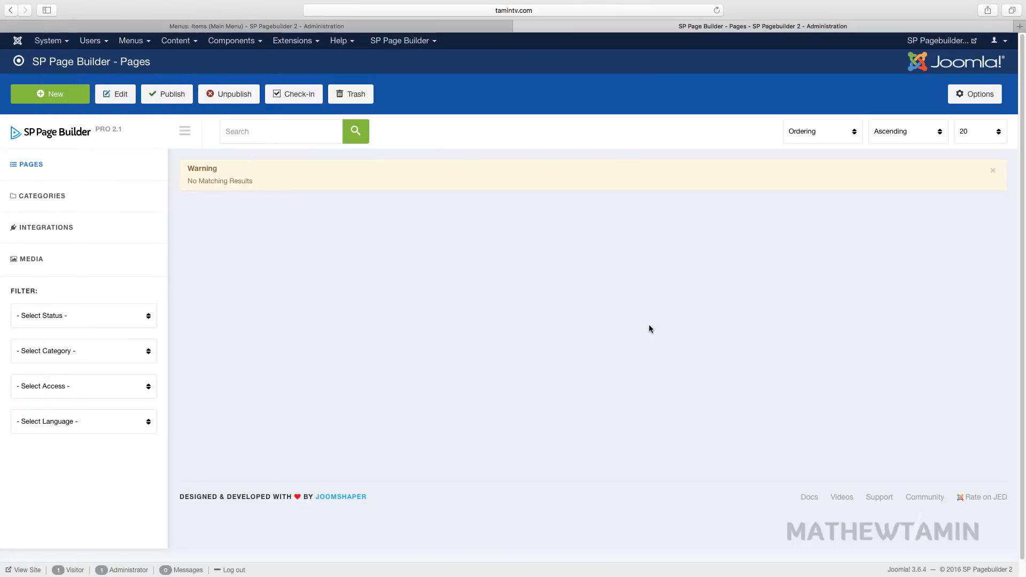
pyautogui.moveTo(657, 332)
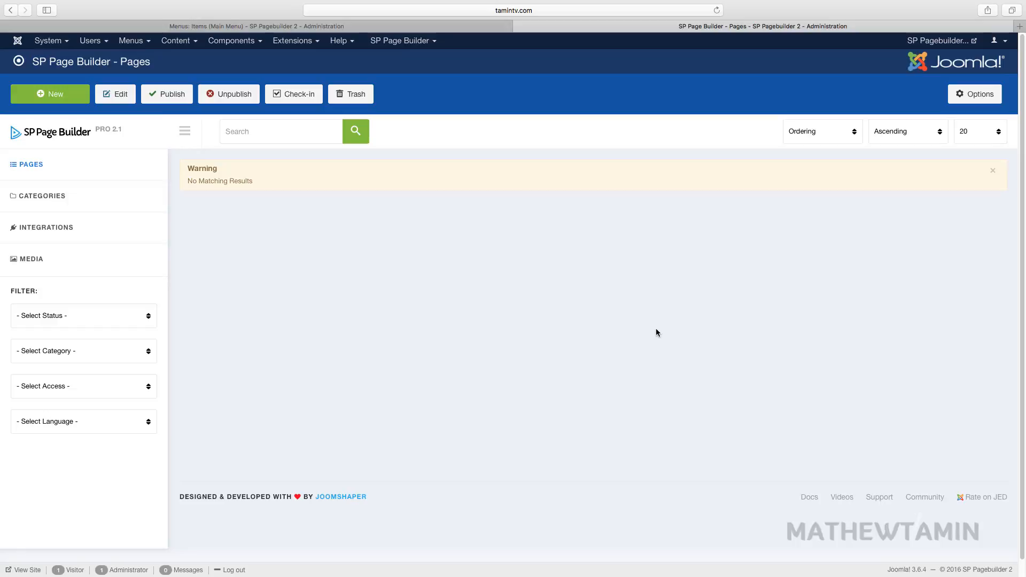
pyautogui.moveTo(665, 344)
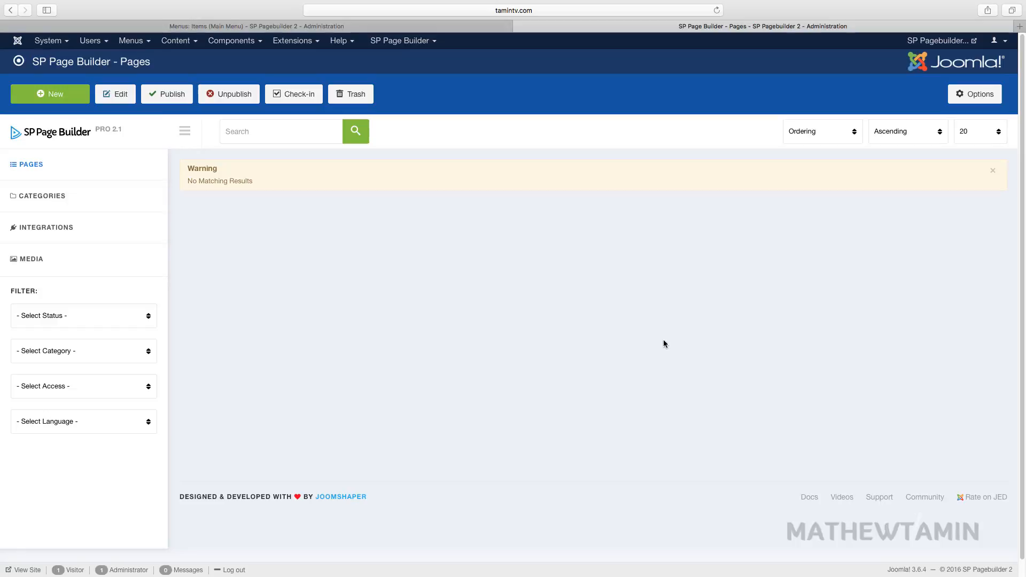
pyautogui.moveTo(542, 308)
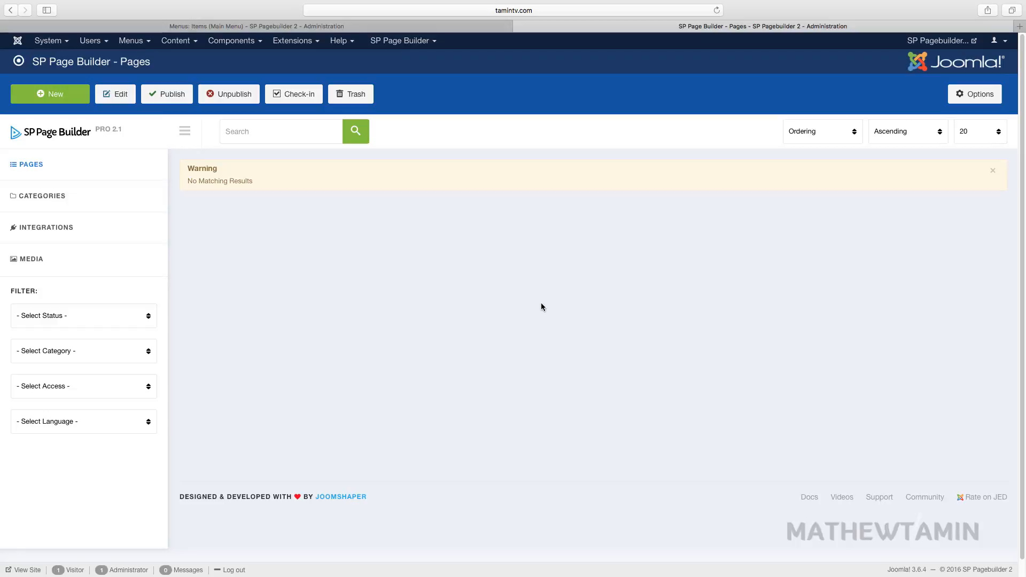
pyautogui.moveTo(304, 257)
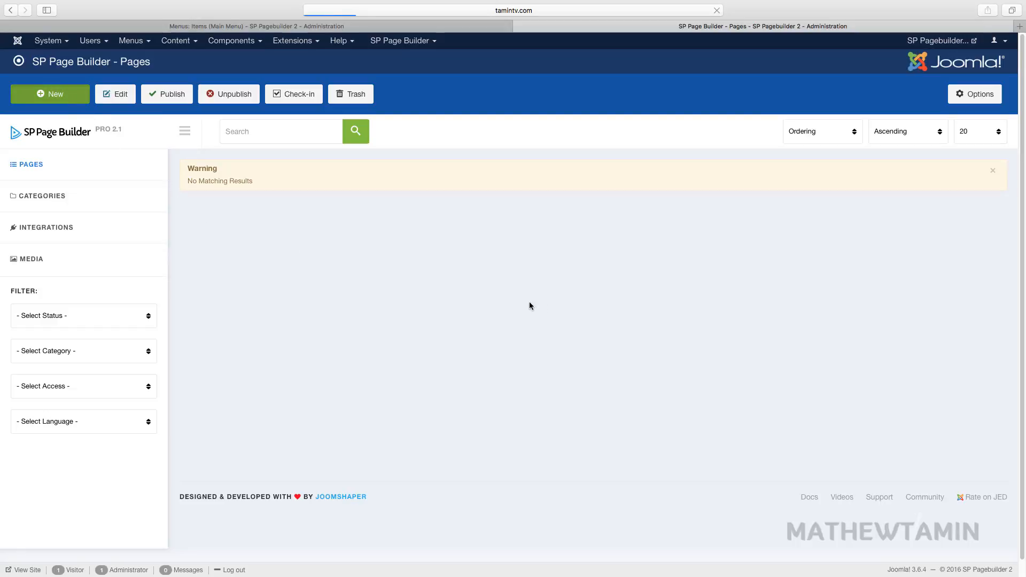
# - Create a new page with a row holding a Text Block addon, applying its default settings
pyautogui.click(49, 93)
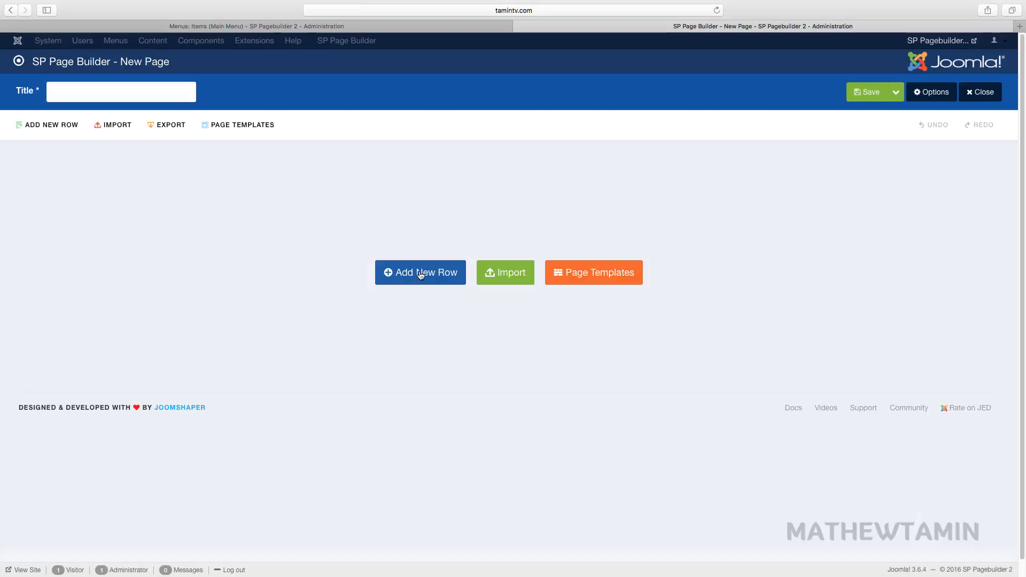
pyautogui.click(420, 272)
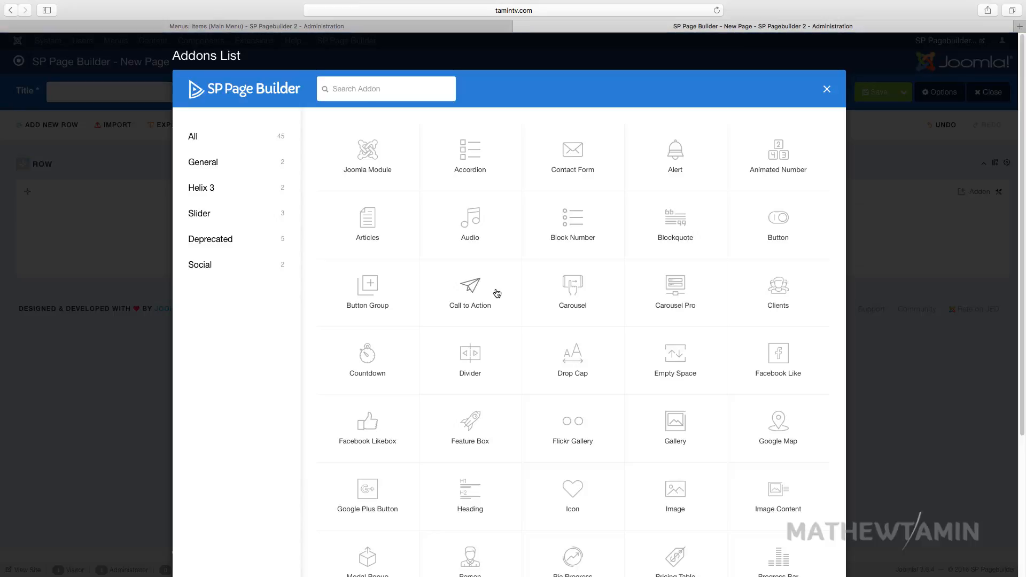
pyautogui.scroll(-3)
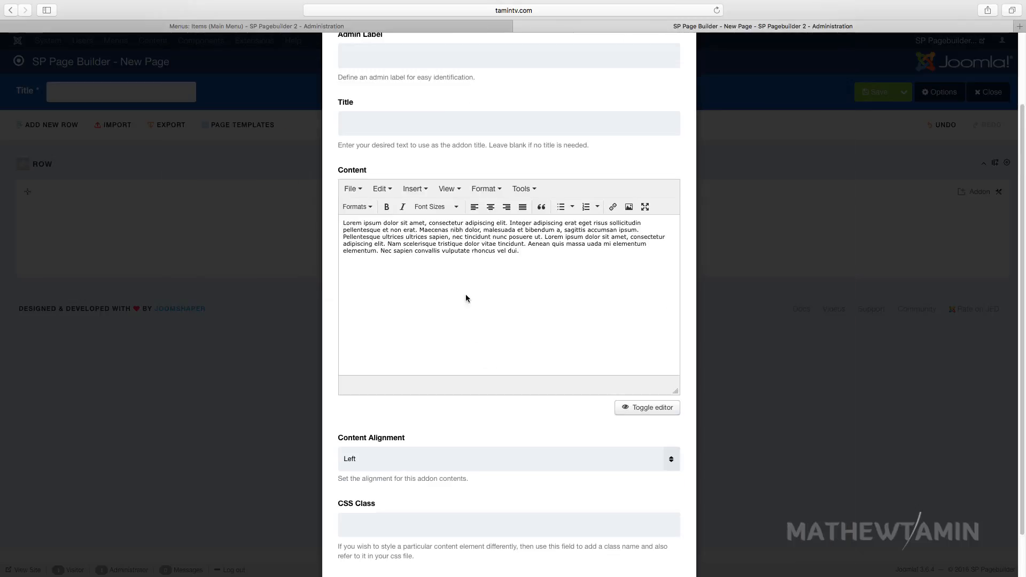
pyautogui.moveTo(470, 298)
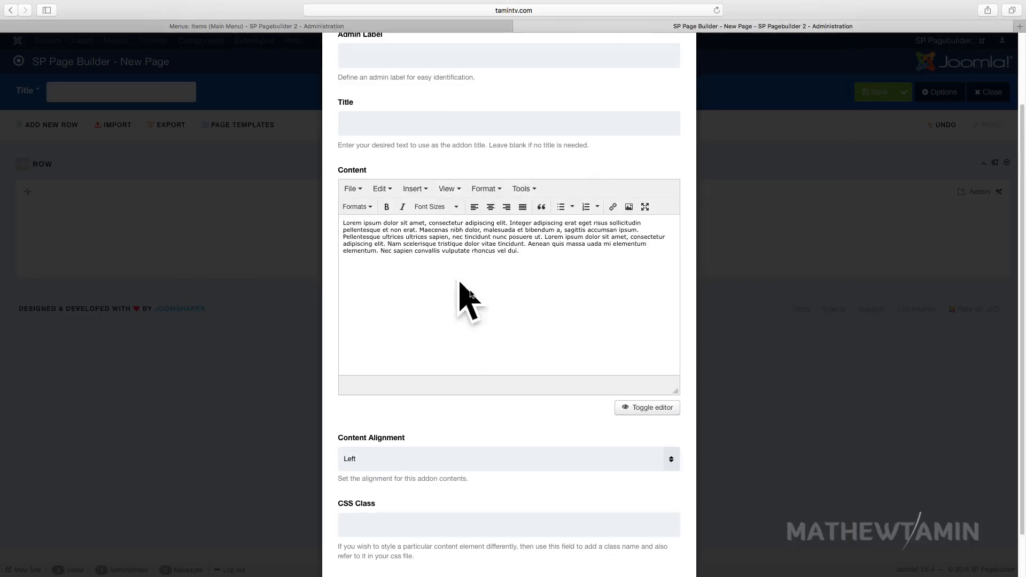
pyautogui.moveTo(518, 261)
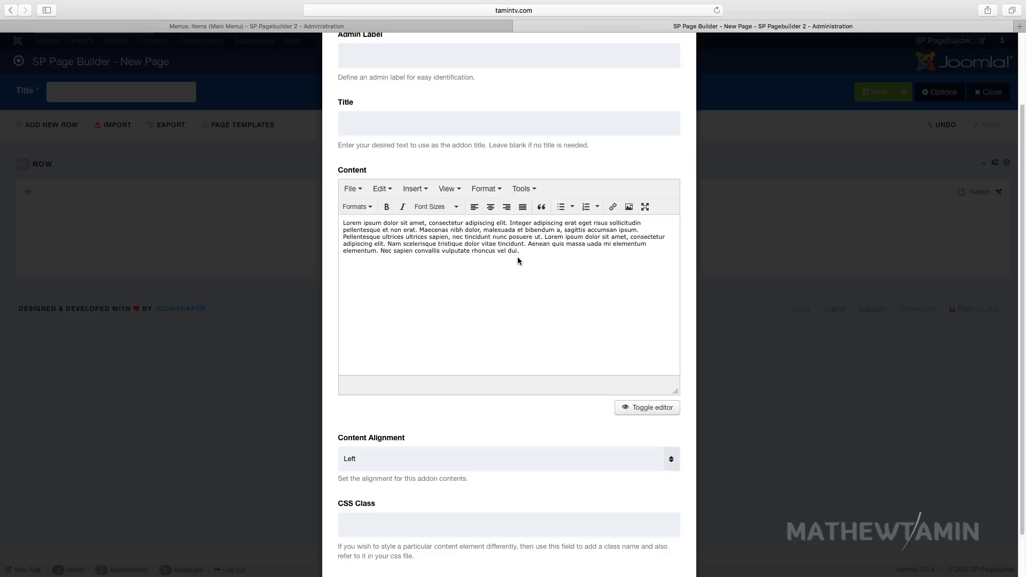
pyautogui.scroll(3)
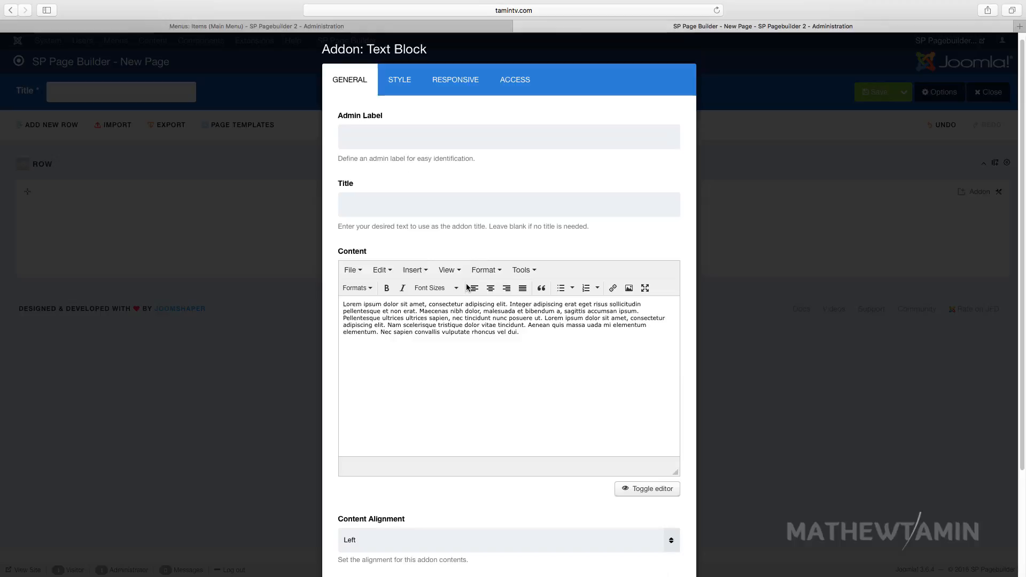
pyautogui.moveTo(615, 394)
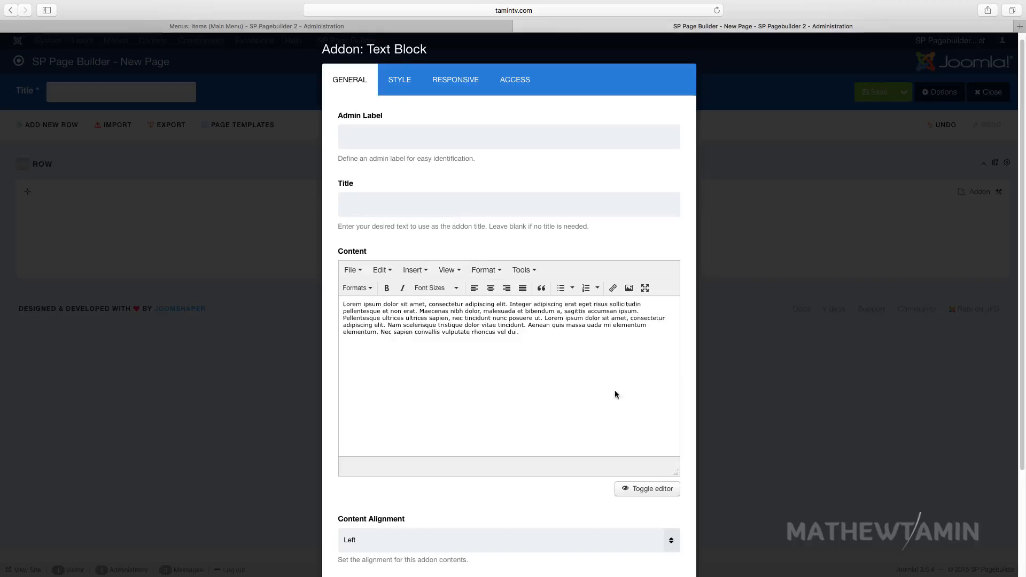
pyautogui.scroll(-3)
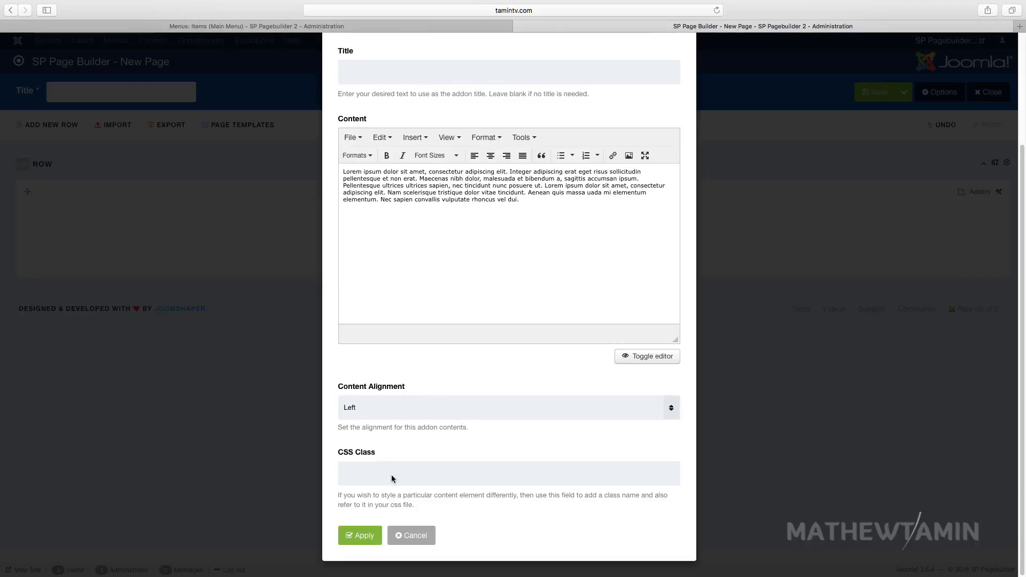
pyautogui.click(360, 536)
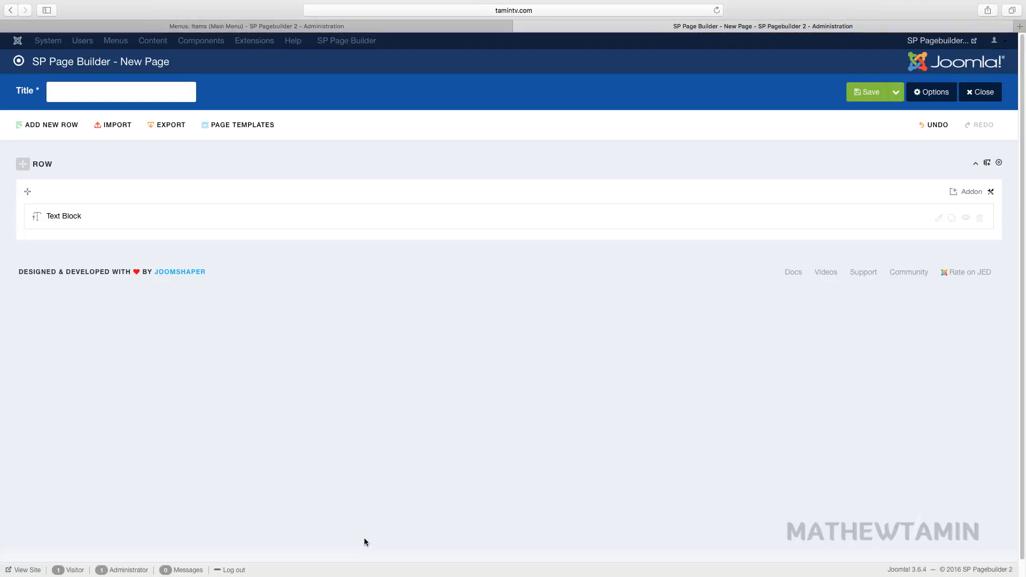
# - Title the page 'JCE editor' and switch to the Main Menu items tab
pyautogui.click(122, 91)
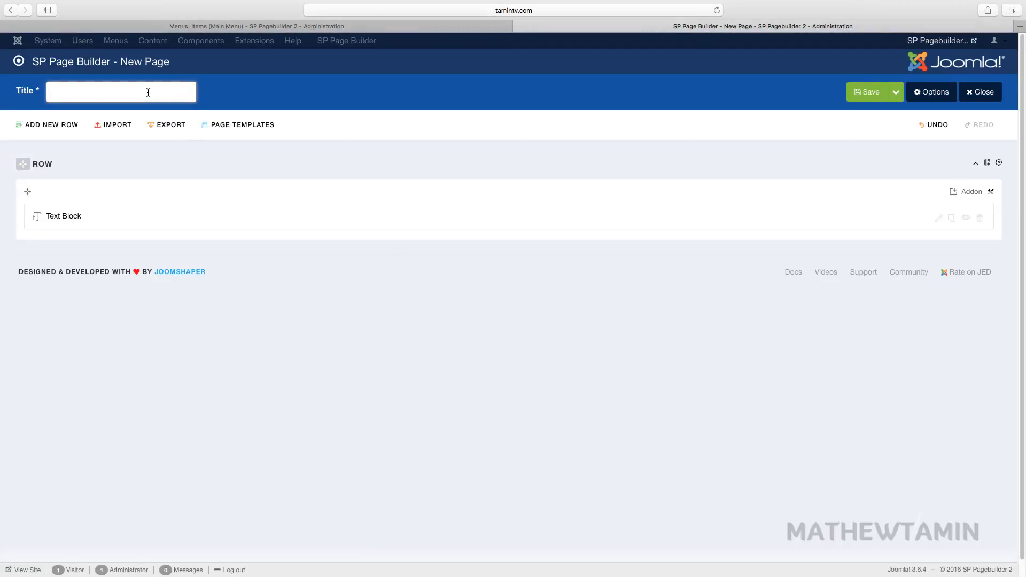
pyautogui.write('J')
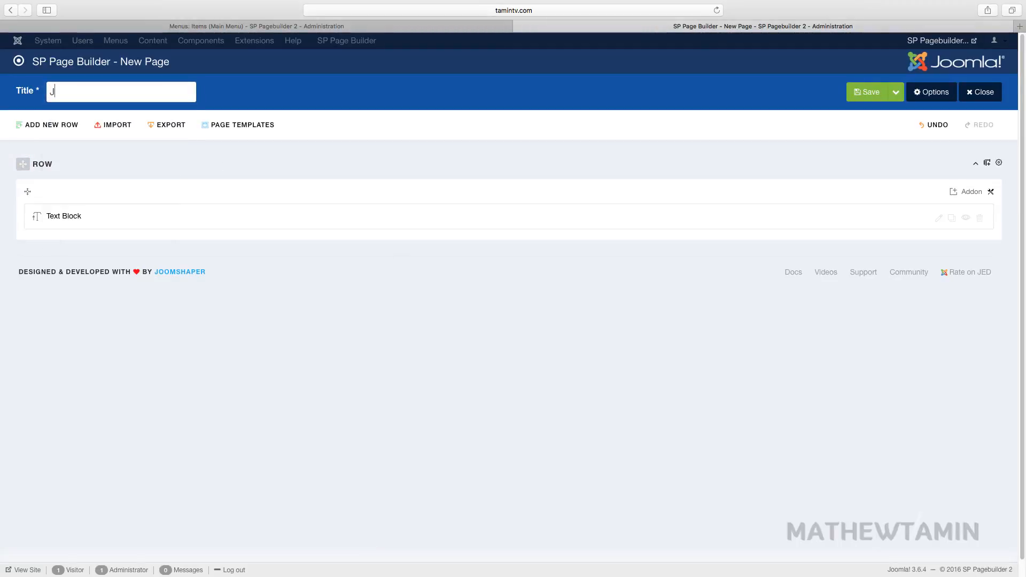
pyautogui.write('CE editor')
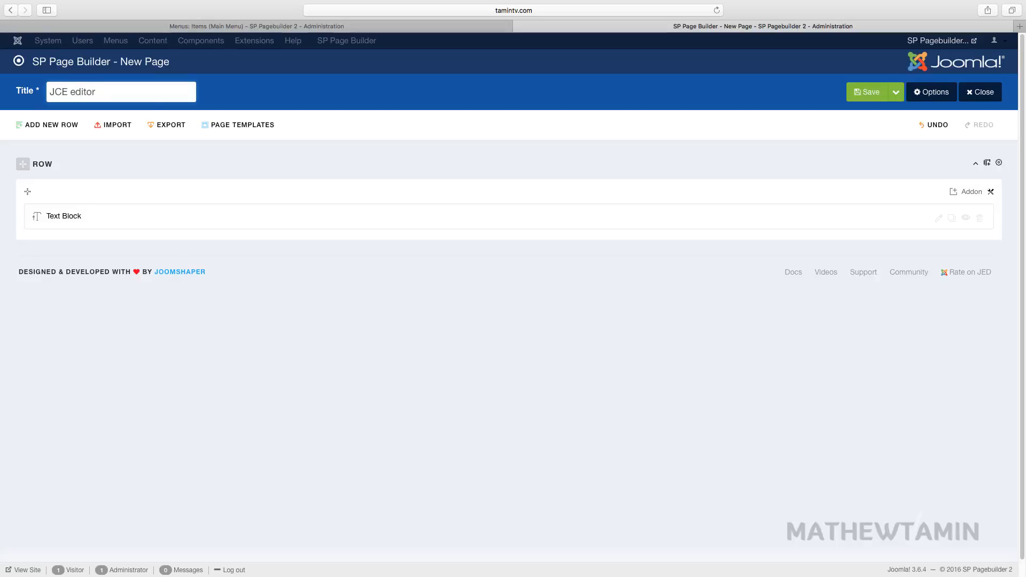
pyautogui.moveTo(432, 224)
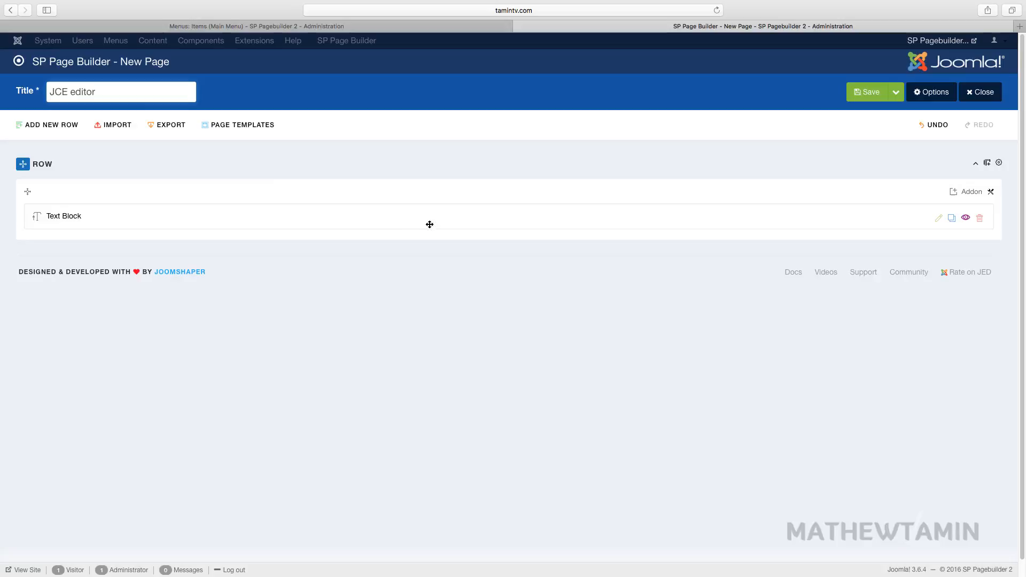
pyautogui.moveTo(498, 140)
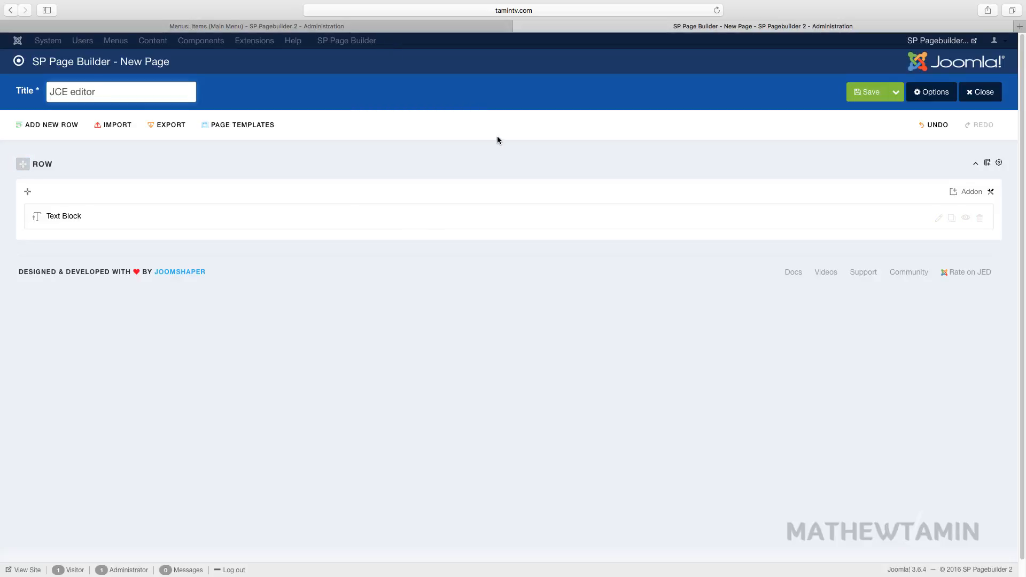
pyautogui.moveTo(422, 42)
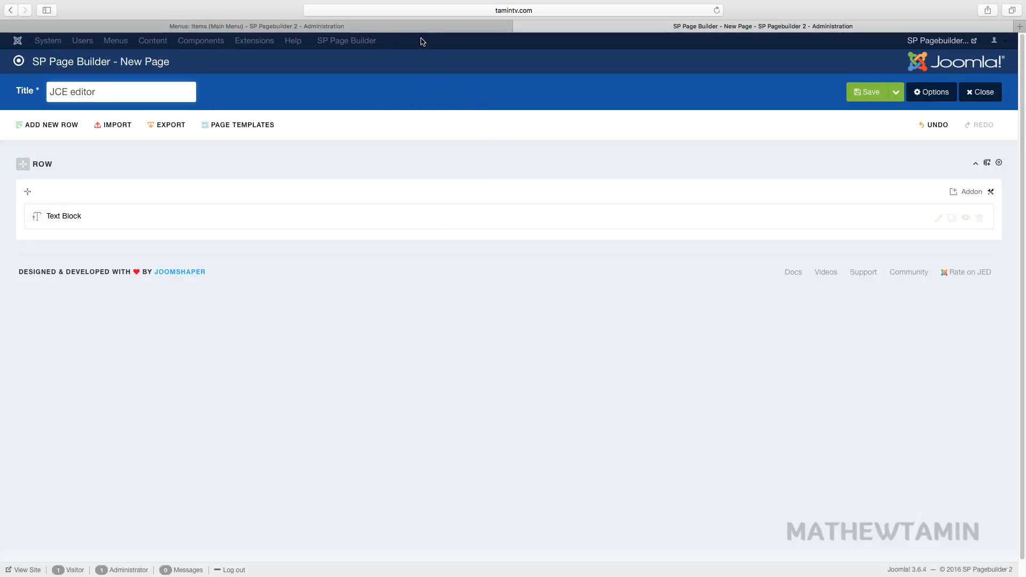
pyautogui.moveTo(387, 47)
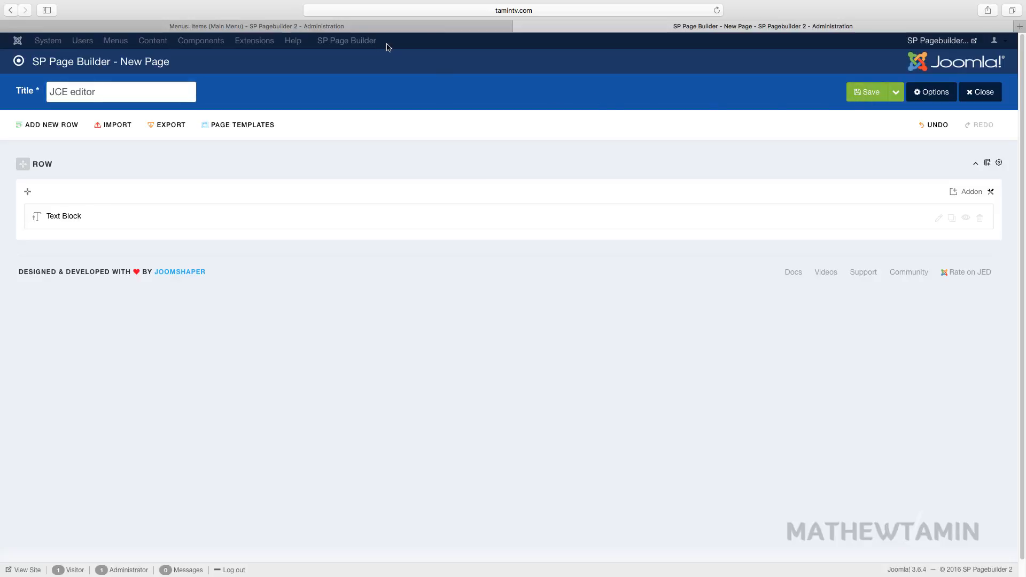
pyautogui.click(258, 27)
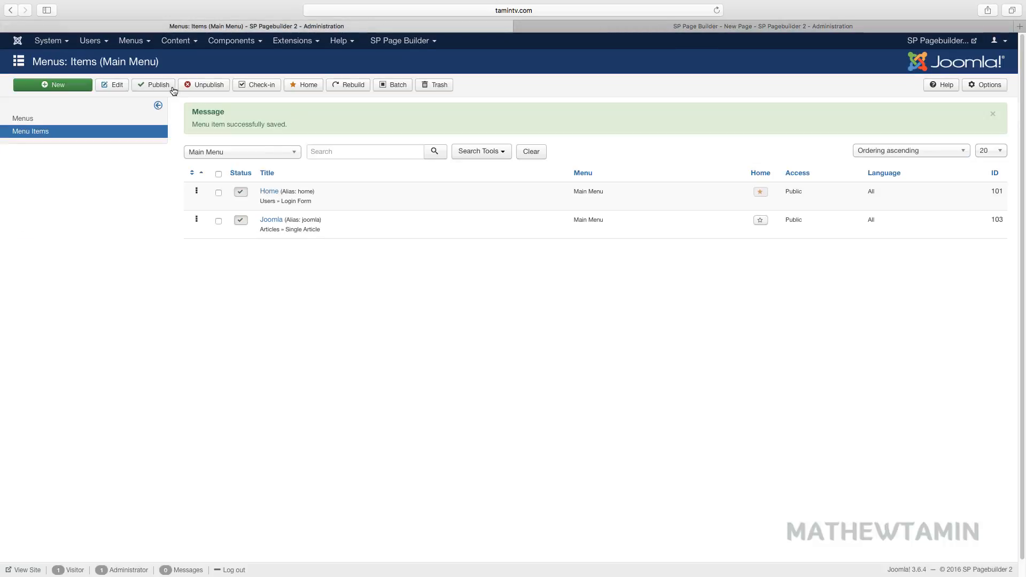
# - Search the Install from Web extension catalogue for 'jce' to find the JCE editor
pyautogui.click(292, 41)
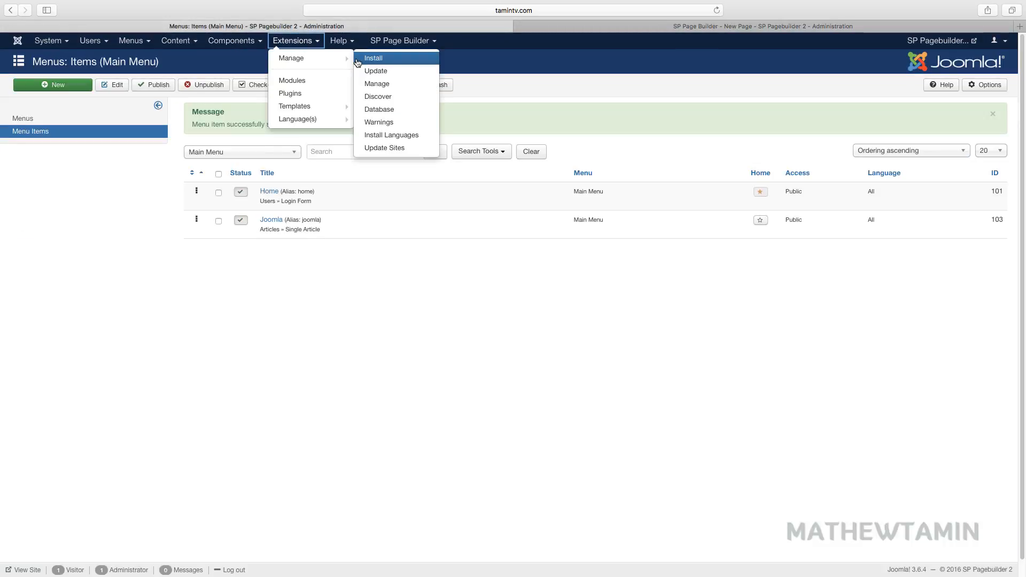
pyautogui.moveTo(292, 58)
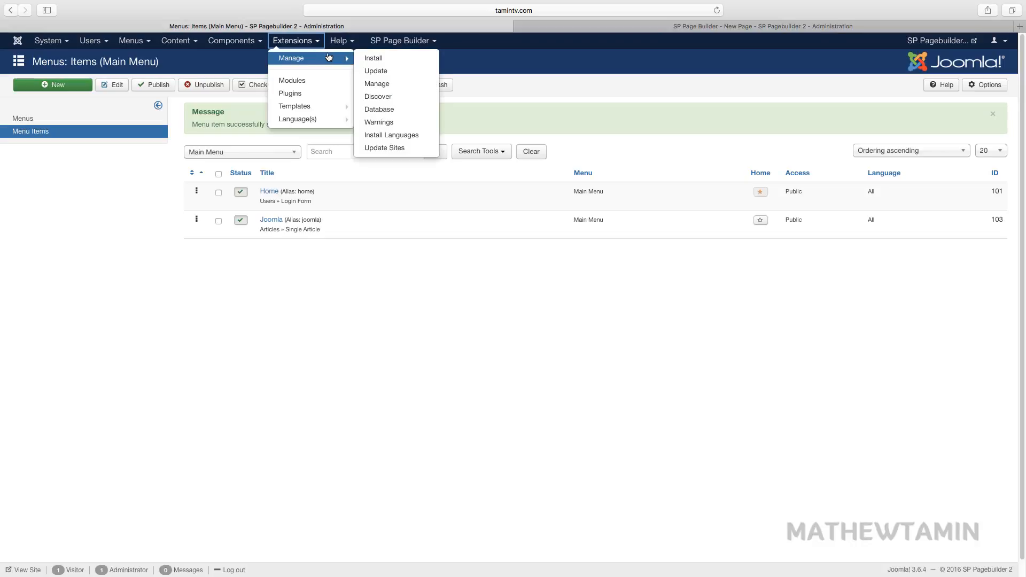
pyautogui.click(373, 57)
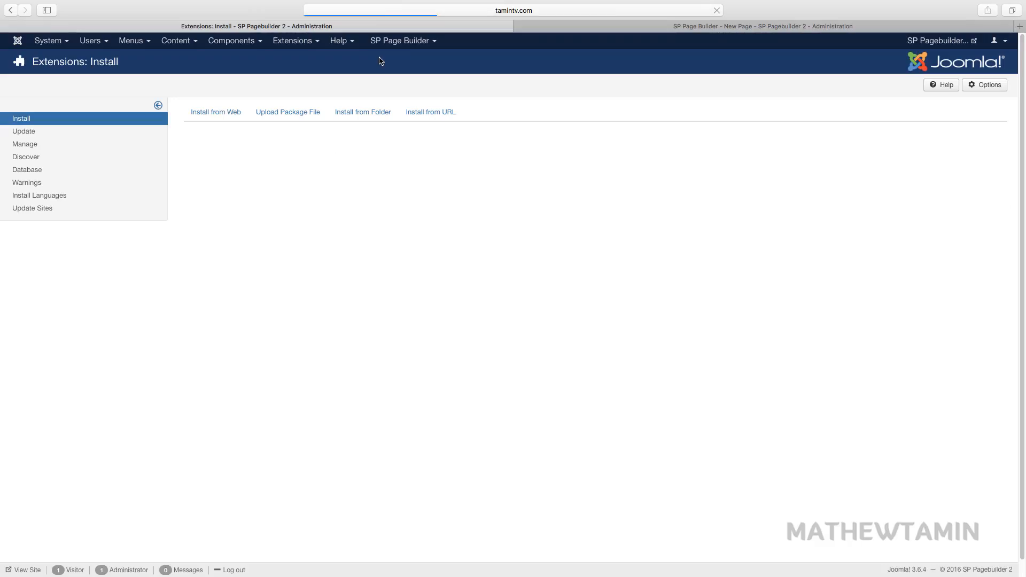
pyautogui.click(288, 111)
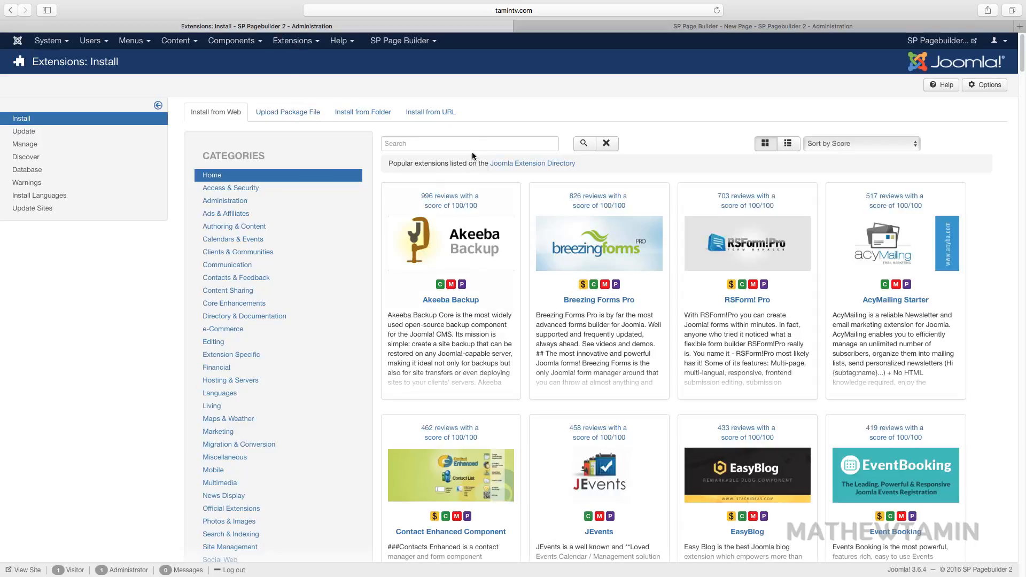
pyautogui.click(470, 143)
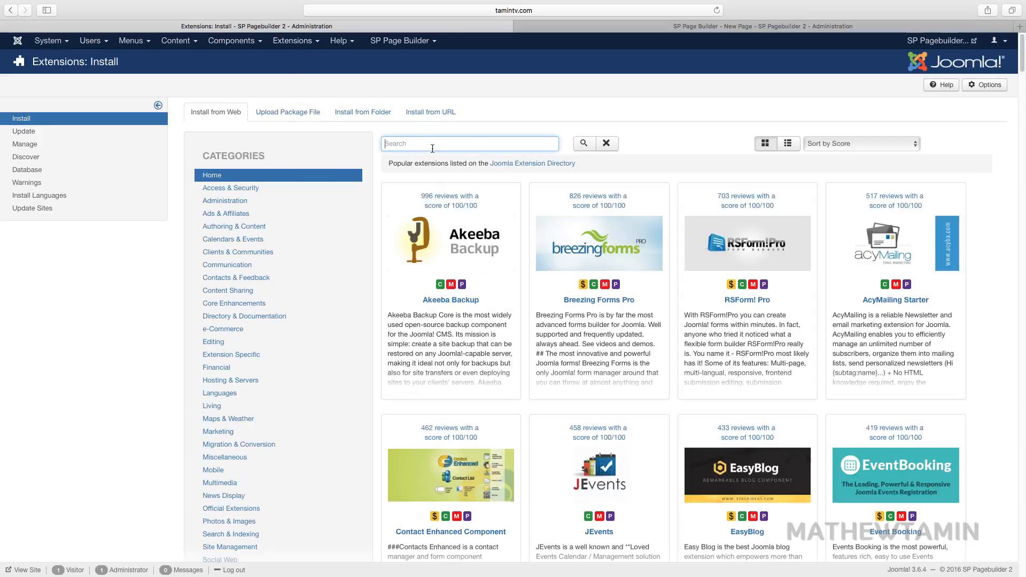
pyautogui.write('jce')
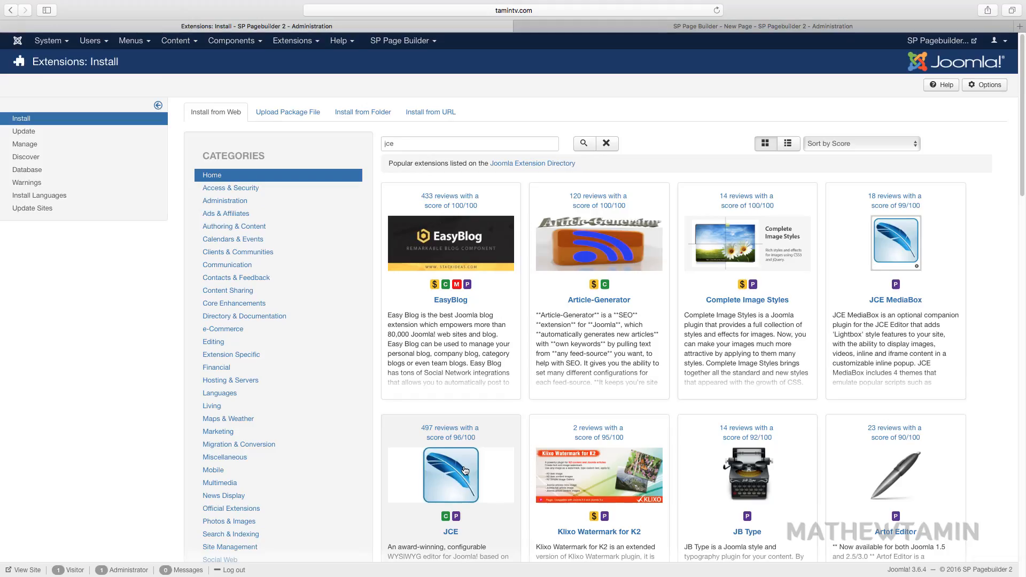
pyautogui.moveTo(409, 340)
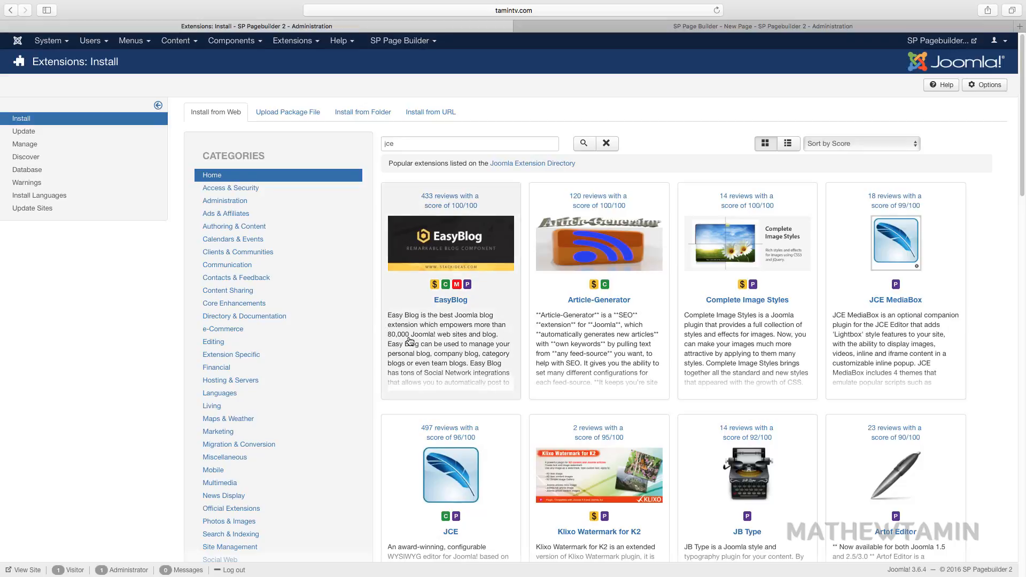
pyautogui.moveTo(553, 67)
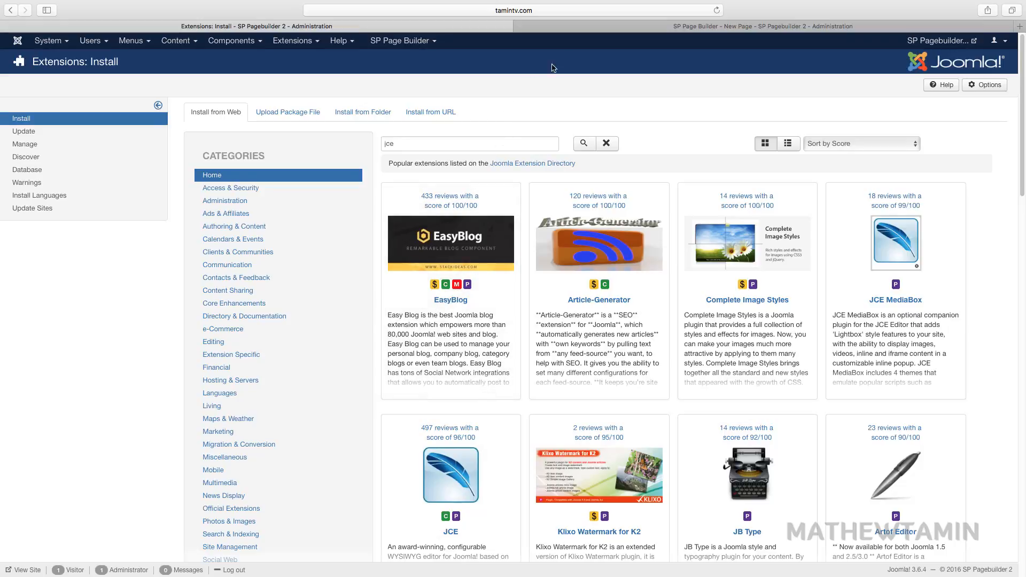
pyautogui.moveTo(533, 108)
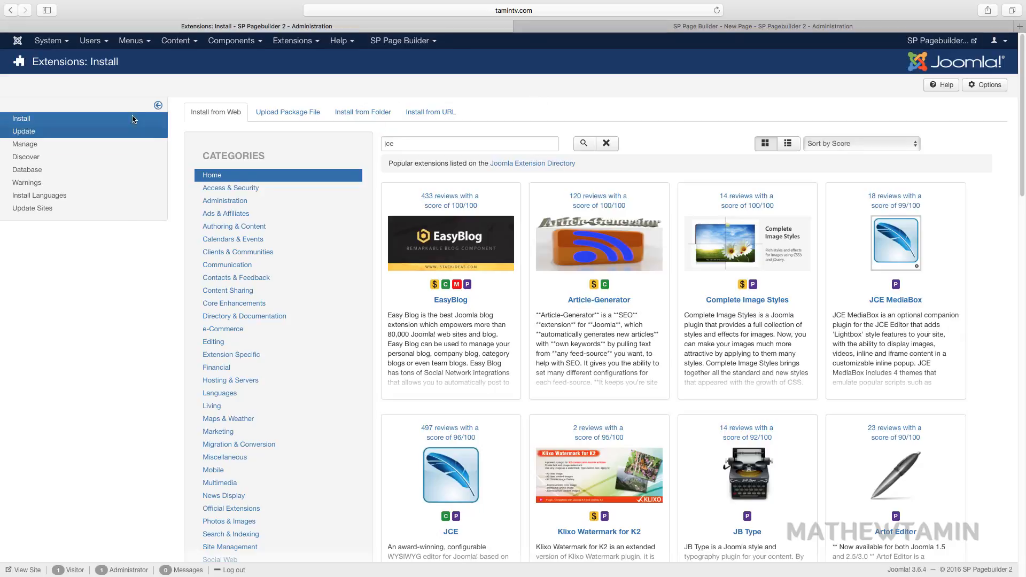
pyautogui.click(47, 41)
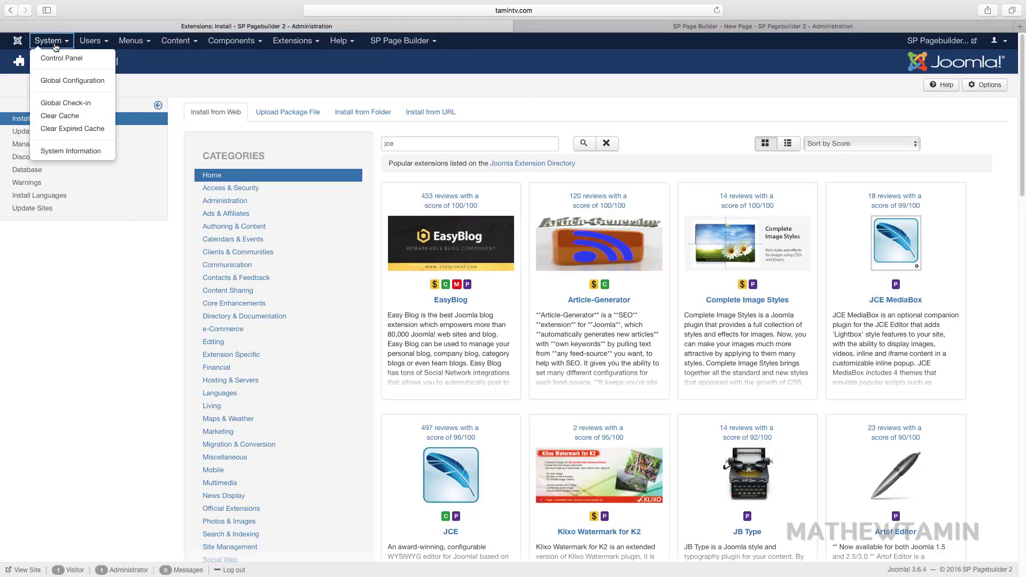
pyautogui.moveTo(73, 79)
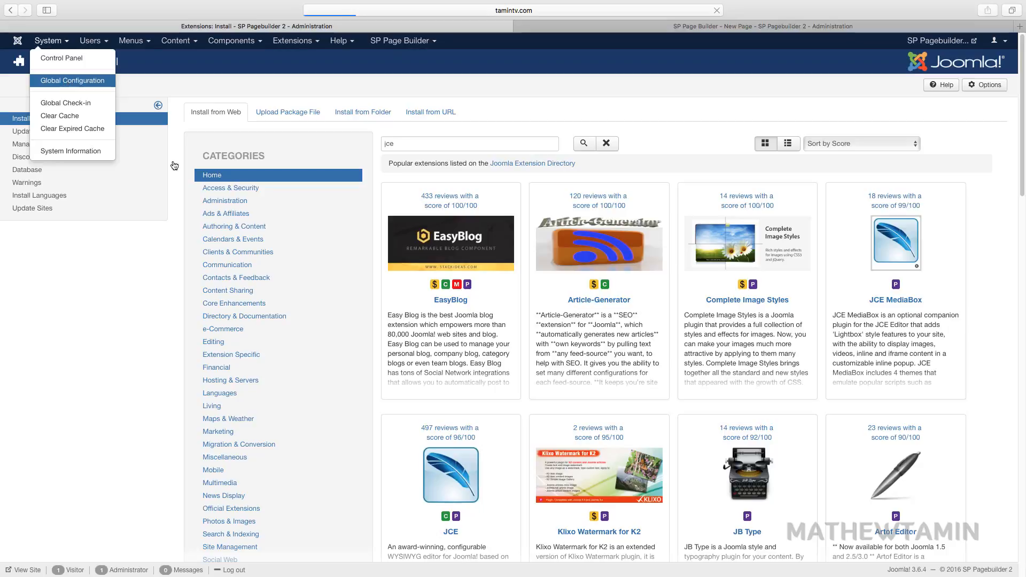
# - Set Global Configuration's Default Editor to 'Editor - JCE' and save and close
pyautogui.click(72, 80)
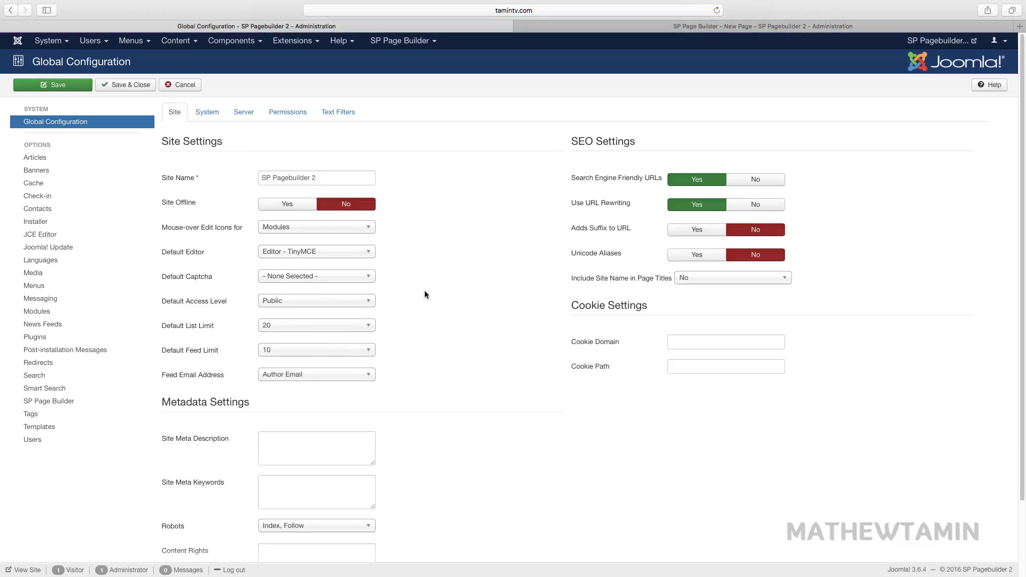
pyautogui.moveTo(360, 266)
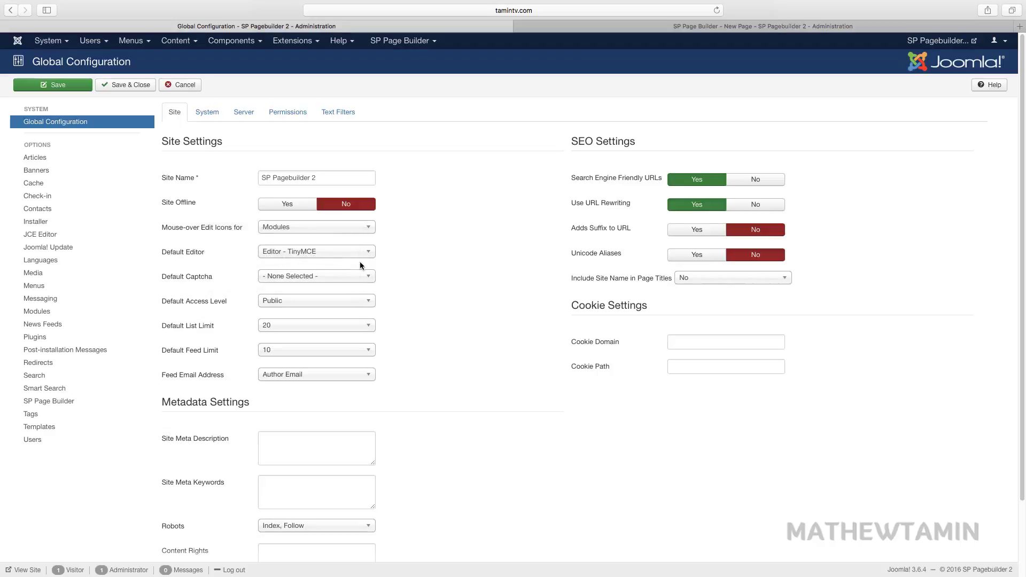
pyautogui.moveTo(183, 252)
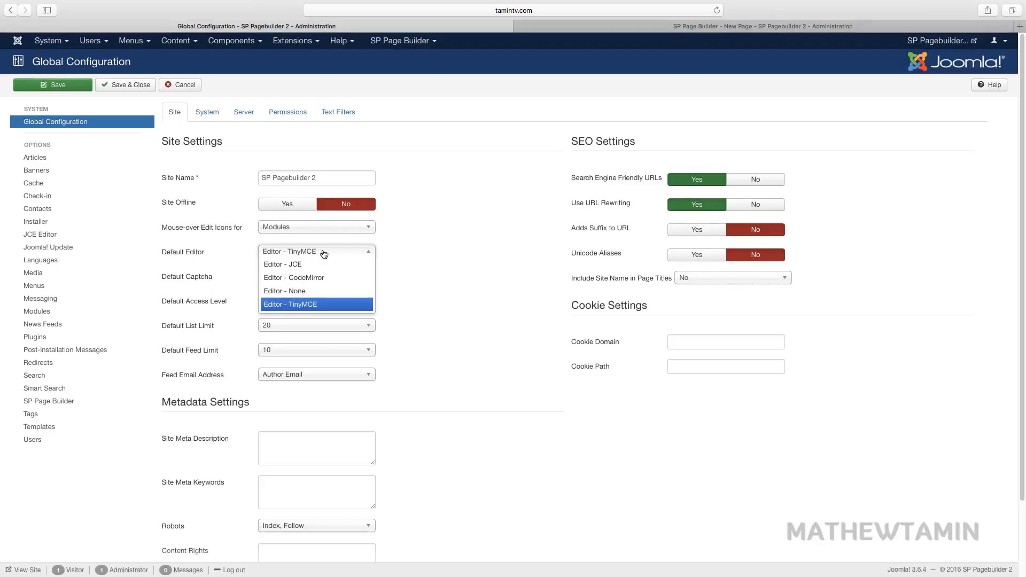
pyautogui.moveTo(296, 263)
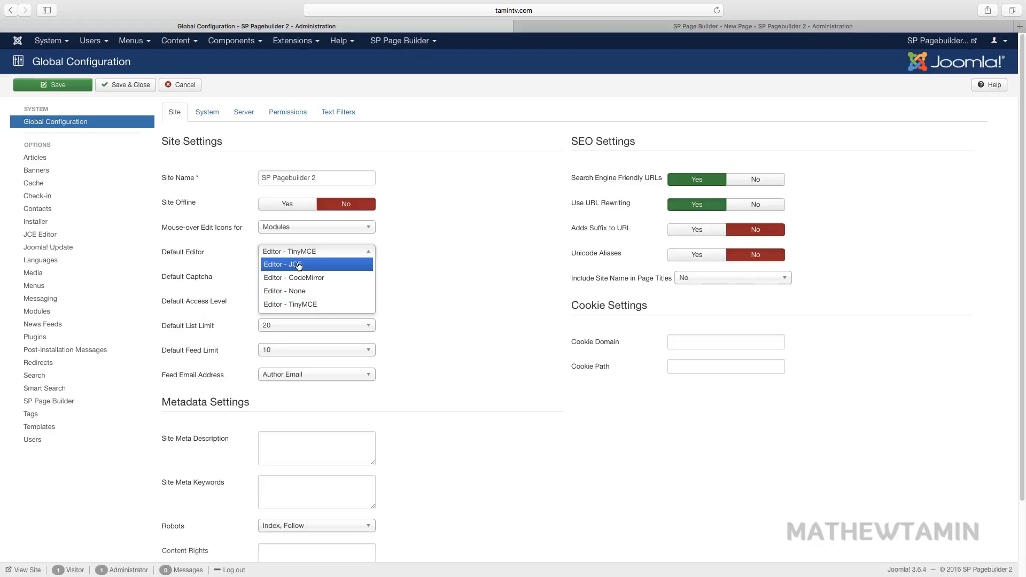
pyautogui.click(282, 264)
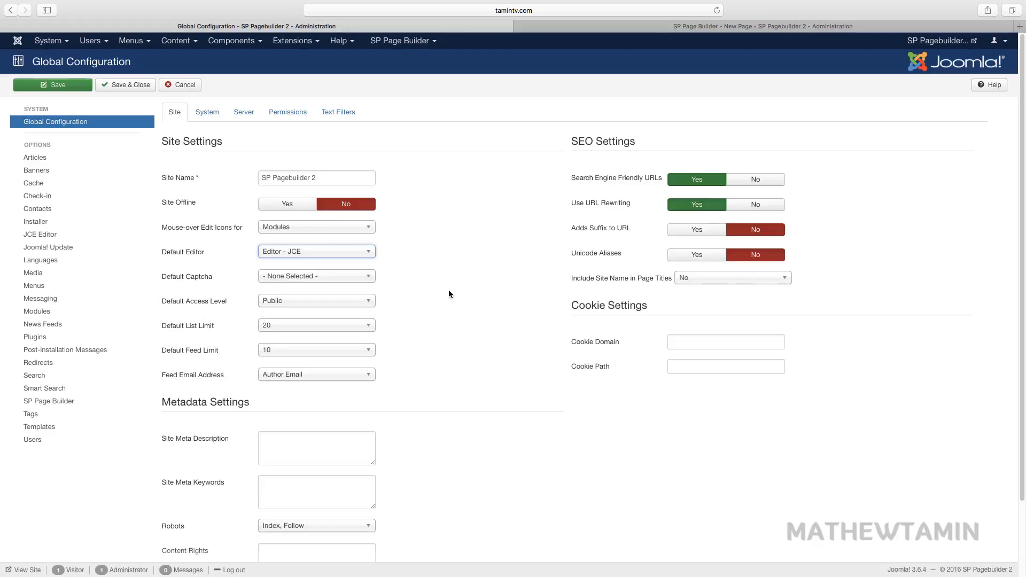
pyautogui.moveTo(320, 264)
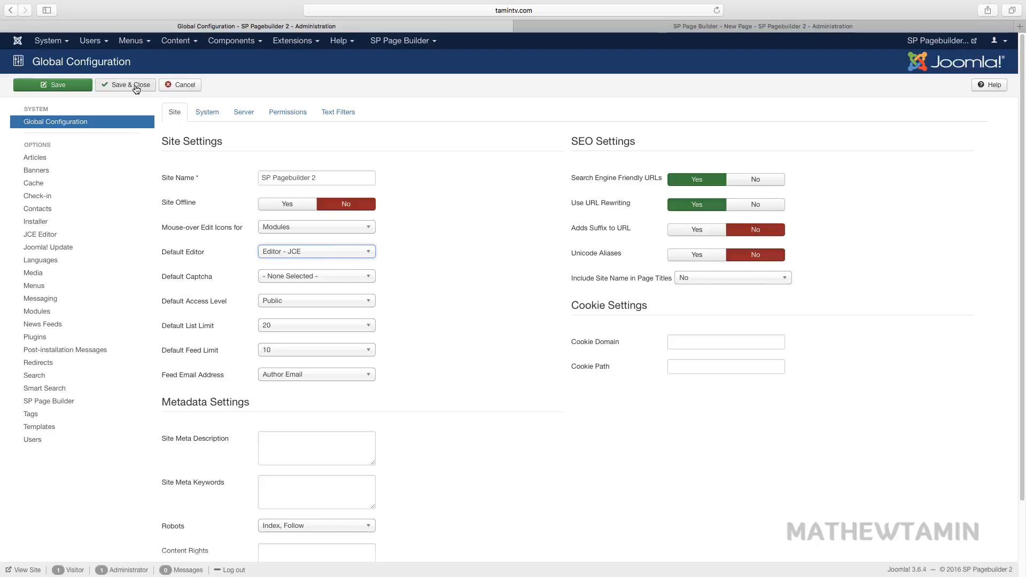
pyautogui.click(125, 84)
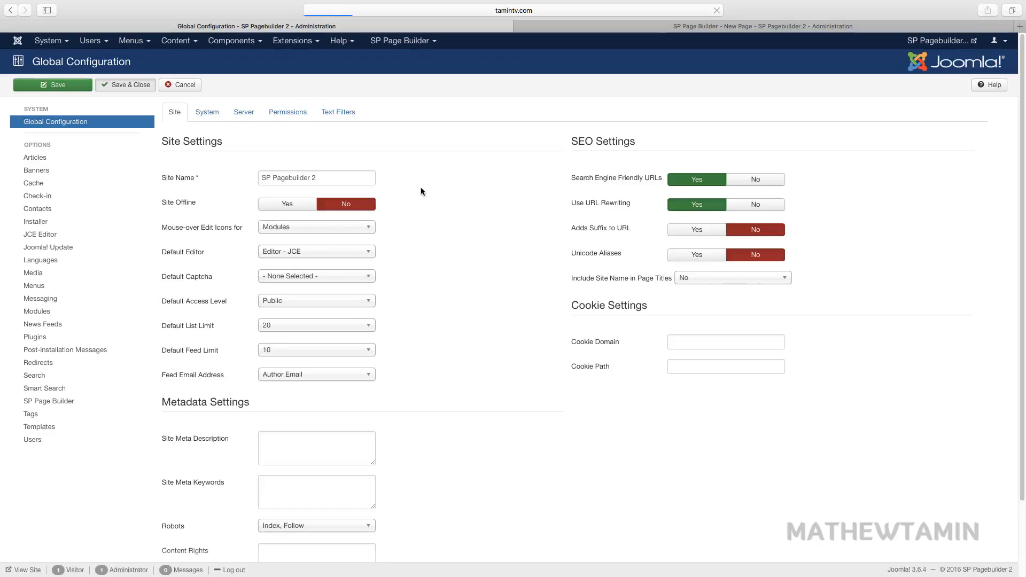
# - Save the 'JCE editor' page and open the row's Addons List
pyautogui.click(125, 84)
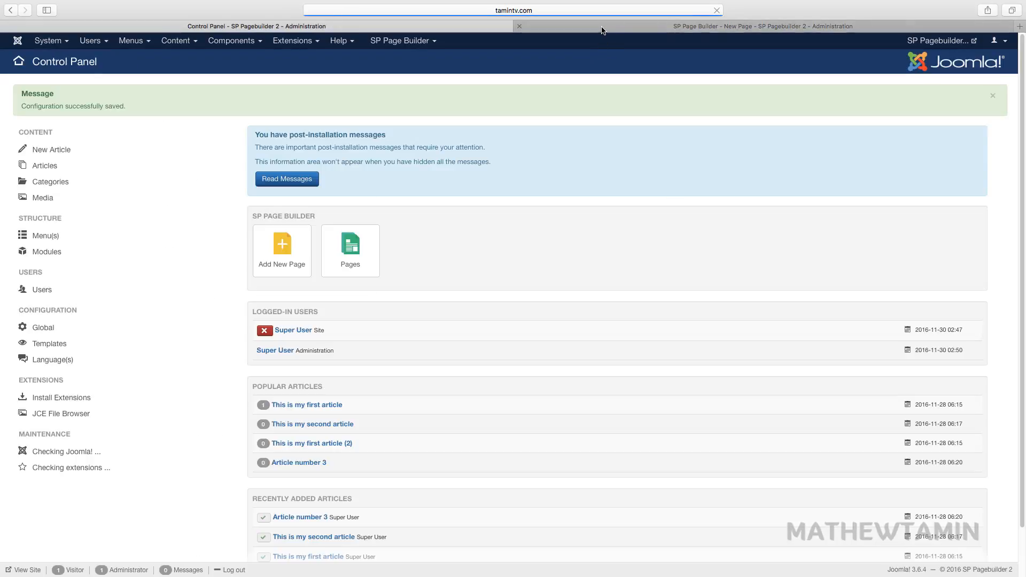
pyautogui.click(763, 27)
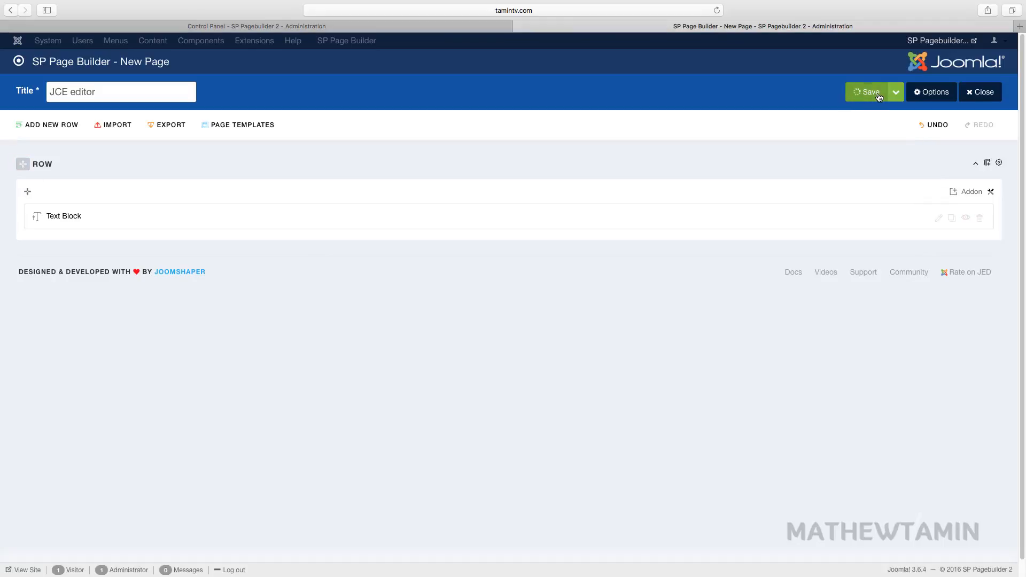
pyautogui.click(869, 91)
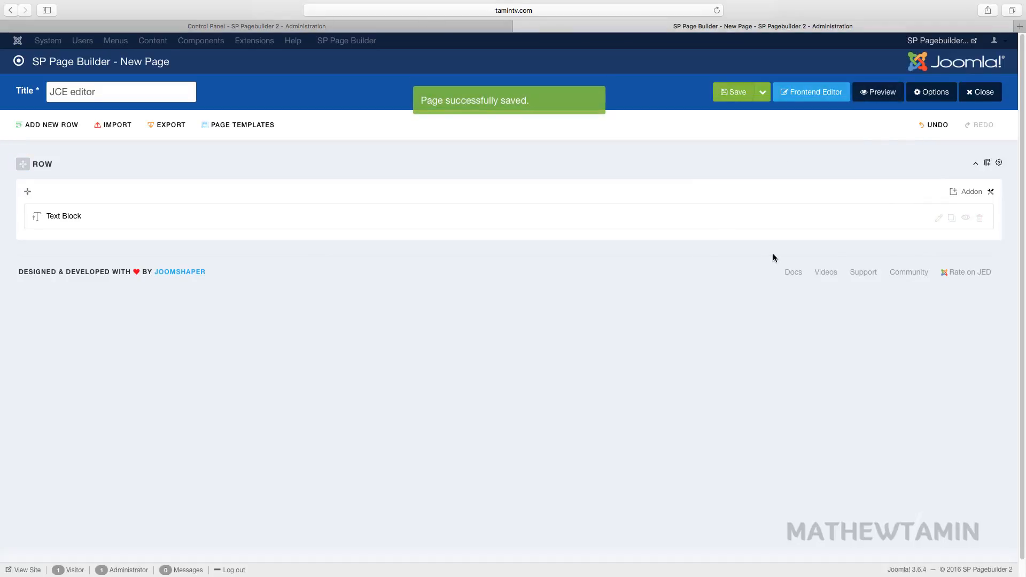
pyautogui.click(971, 191)
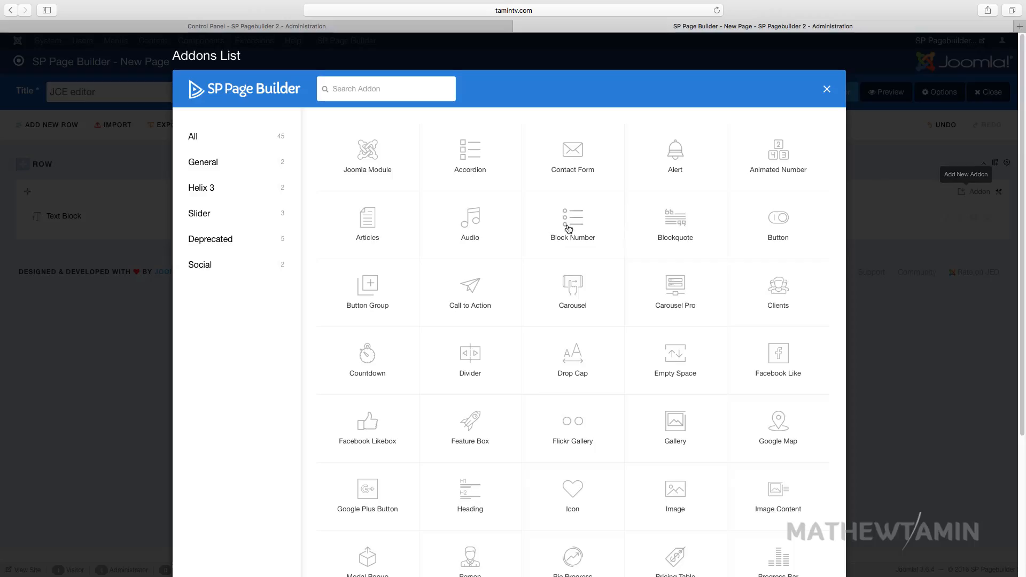
pyautogui.scroll(-3)
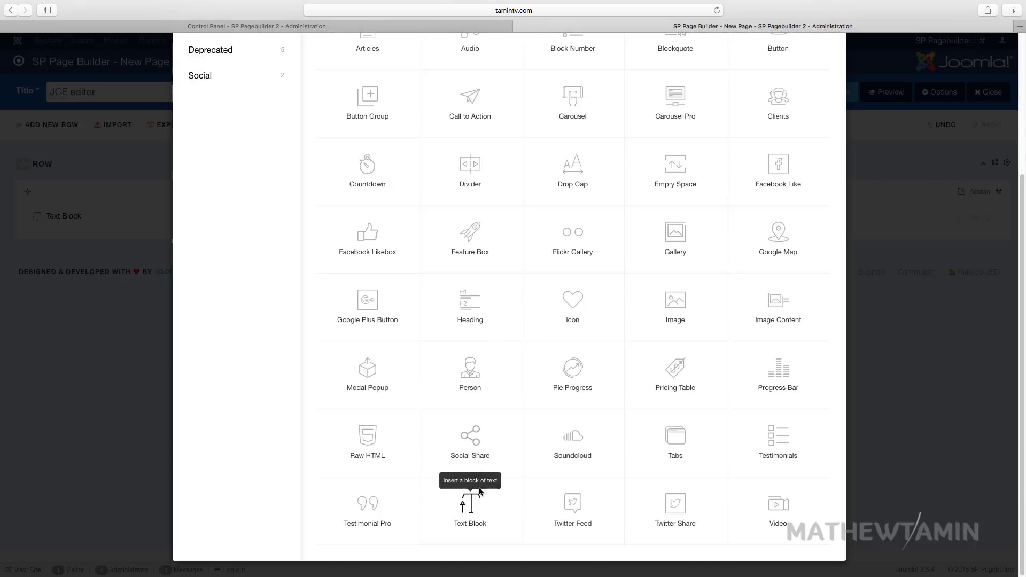
# - Add a Text Block addon and verify its Content field shows the JCE toolbar
pyautogui.click(469, 508)
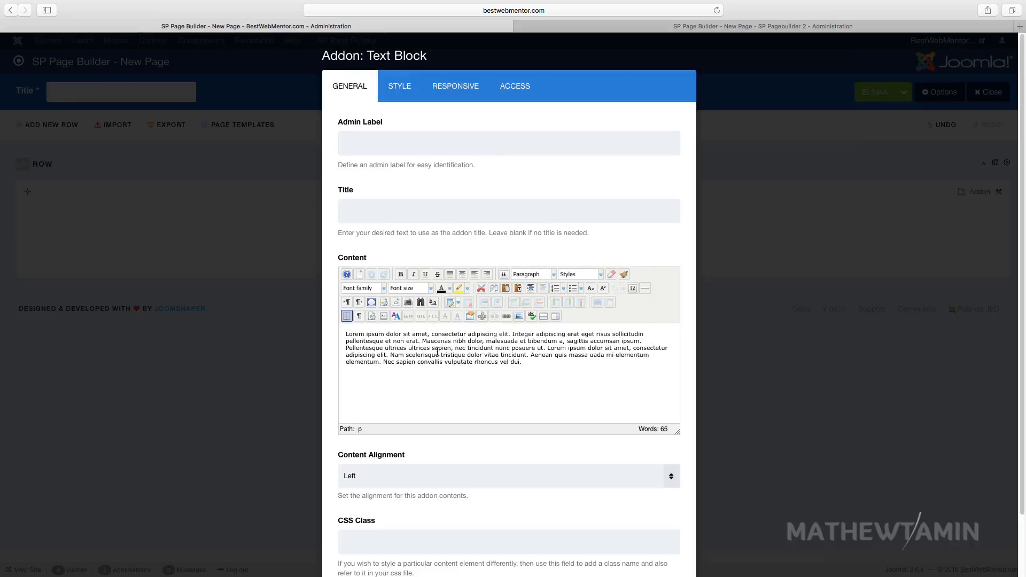
pyautogui.moveTo(448, 330)
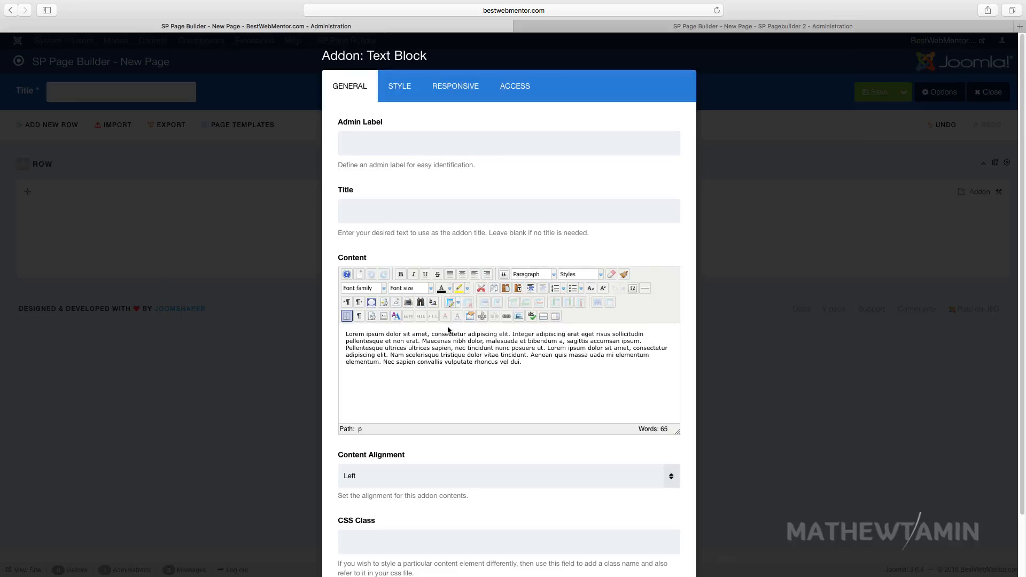
pyautogui.moveTo(460, 365)
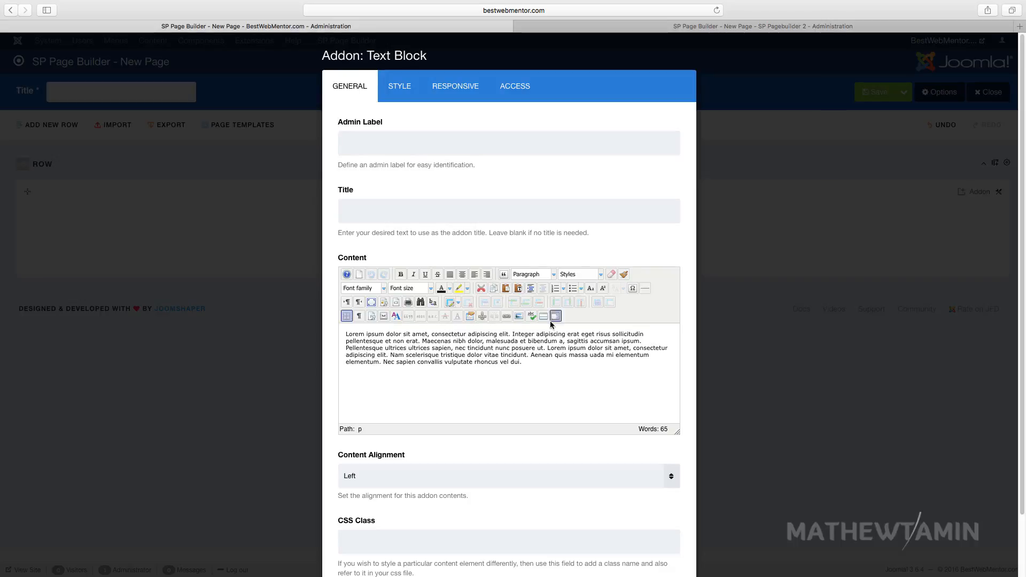
pyautogui.moveTo(404, 352)
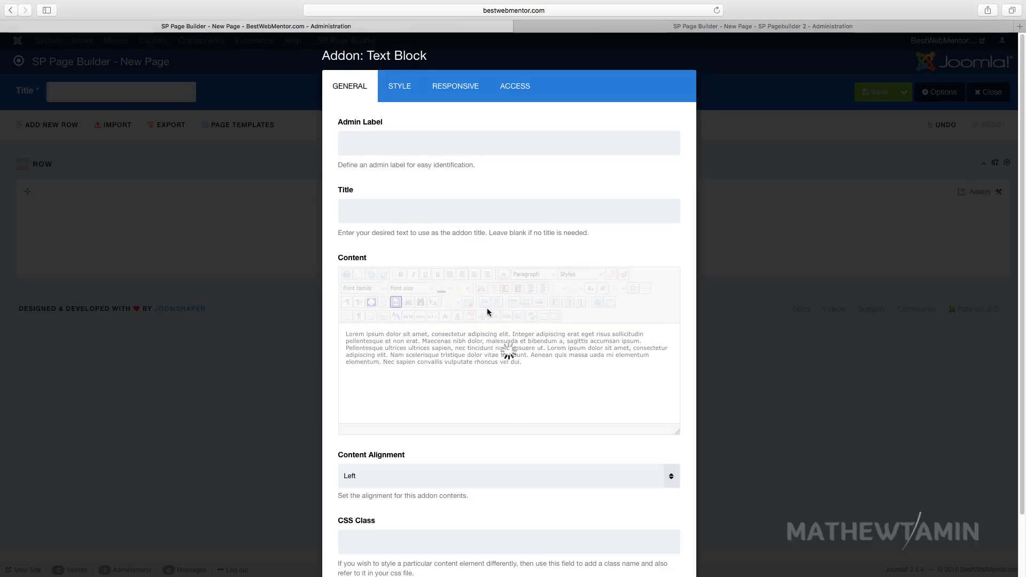
pyautogui.click(395, 303)
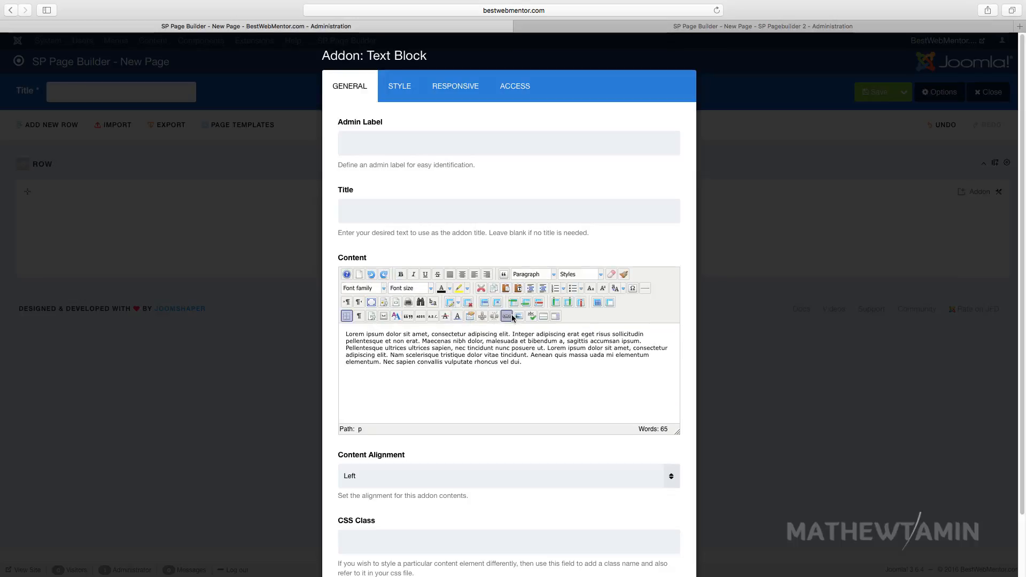
pyautogui.moveTo(507, 316)
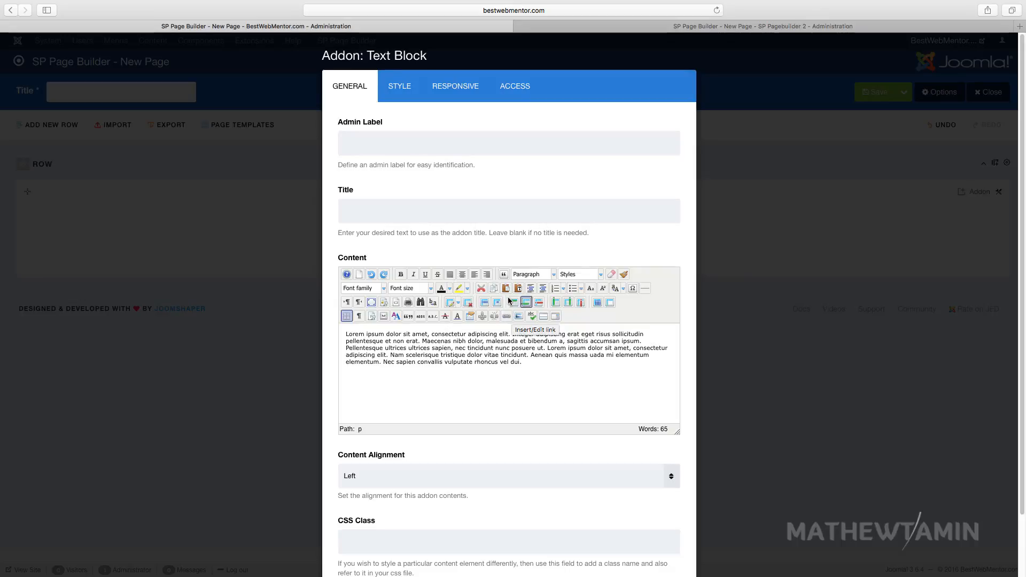
pyautogui.moveTo(495, 360)
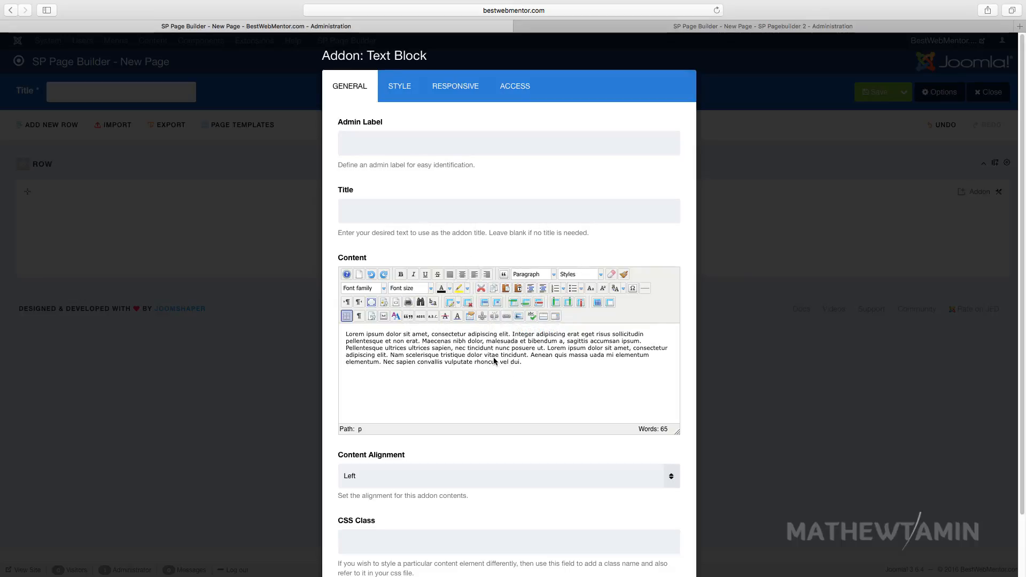
pyautogui.moveTo(476, 334)
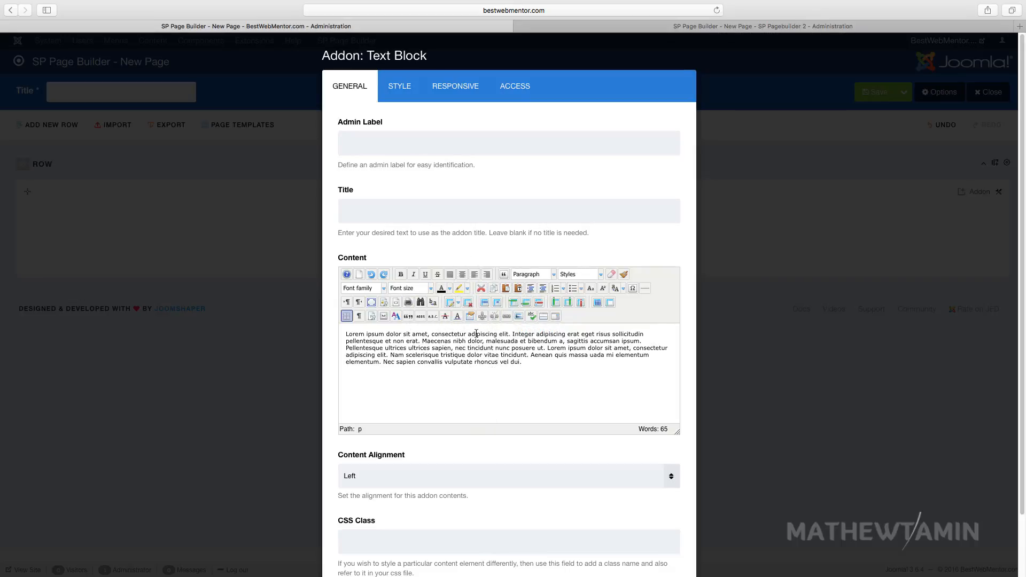